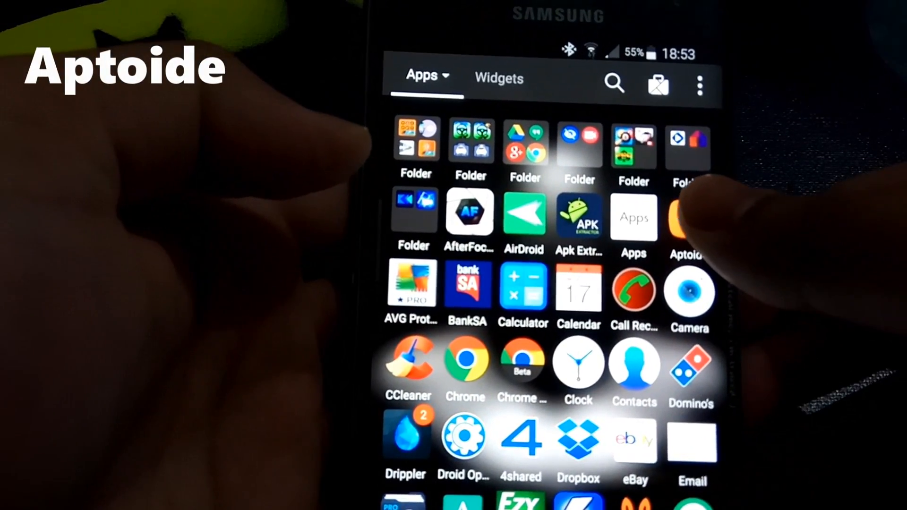
Step: Launch Aptoide and search the store for "package disabler pro"
{"action": "left_click", "coordinate": [688, 217]}
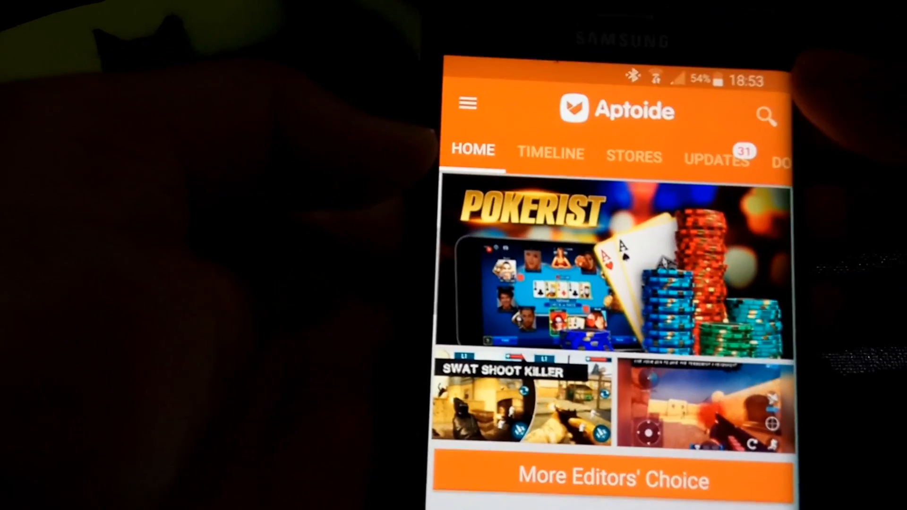
{"action": "left_click", "coordinate": [766, 117]}
{"action": "type", "text": "package disabler pro"}
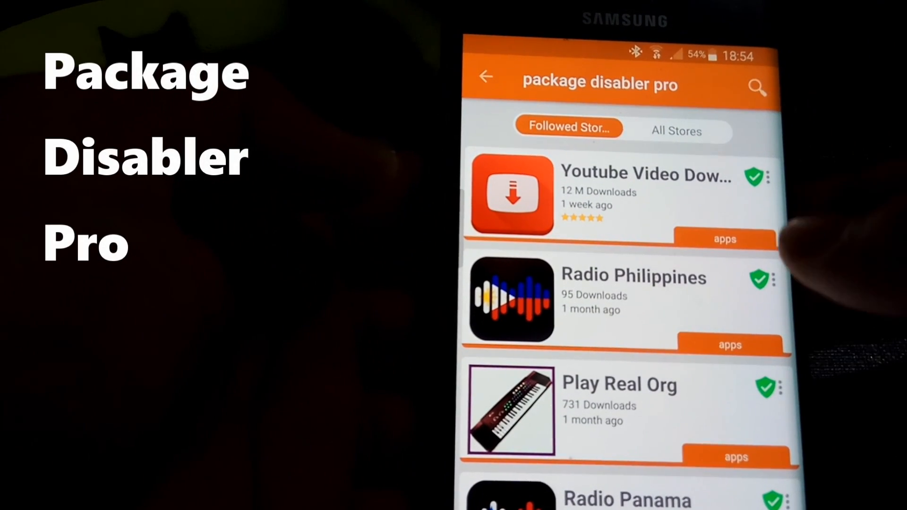
Step: Install Package Disabler Pro from its Aptoide listing, approving the requested permissions
{"action": "left_click", "coordinate": [675, 131]}
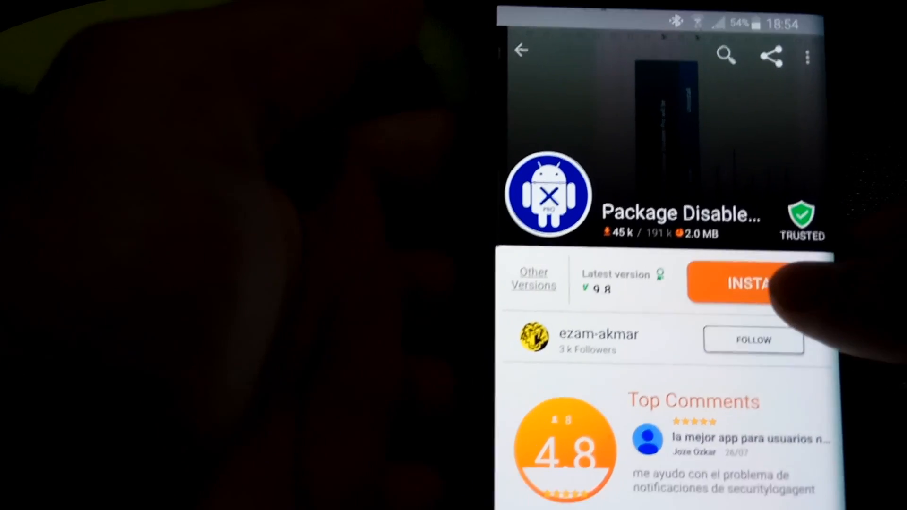
{"action": "left_click", "coordinate": [771, 56]}
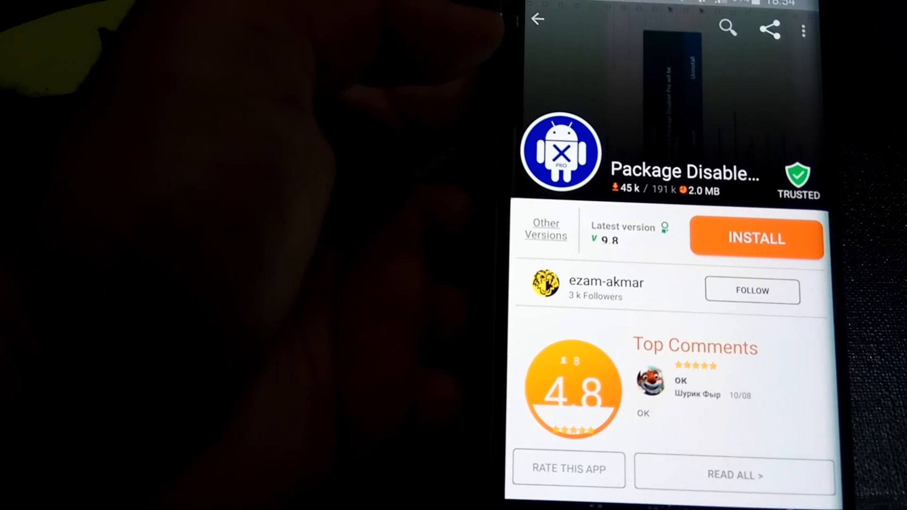
{"action": "left_click", "coordinate": [756, 238]}
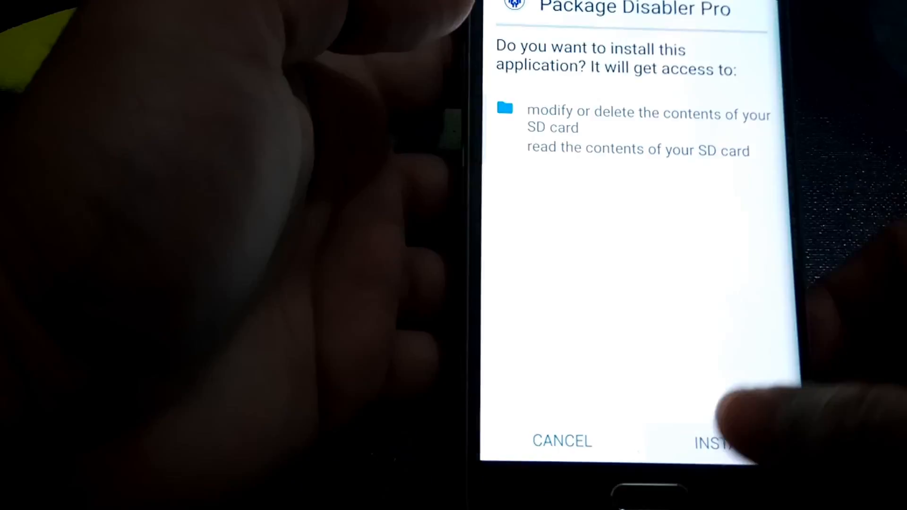
{"action": "left_click", "coordinate": [717, 440]}
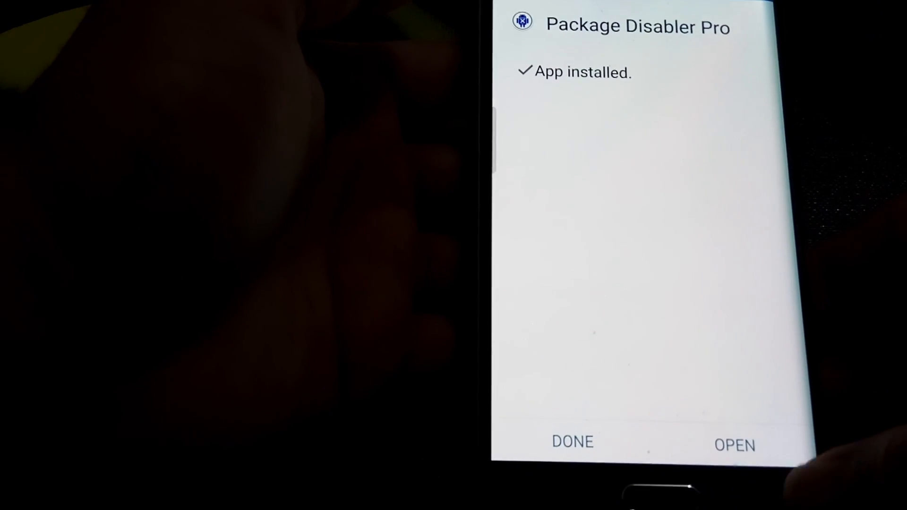
Step: Launch Package Disabler Pro and follow its prompt to install PDP Engine
{"action": "left_click", "coordinate": [734, 444]}
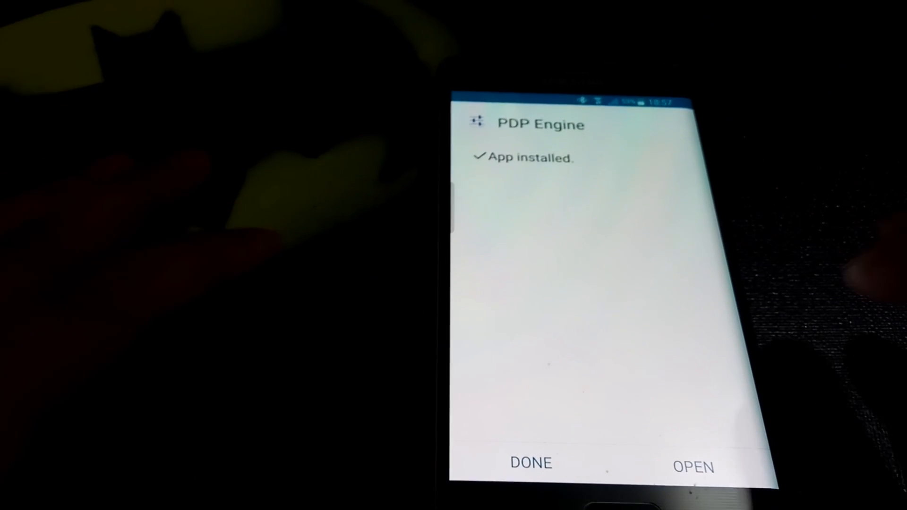
Step: Open PDP Engine and activate it as device administrator
{"action": "left_click", "coordinate": [694, 467]}
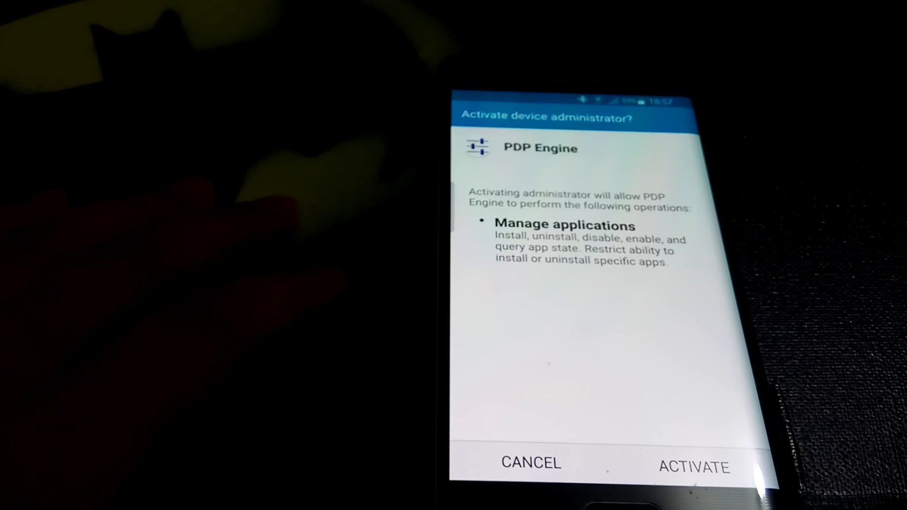
{"action": "left_click", "coordinate": [693, 467]}
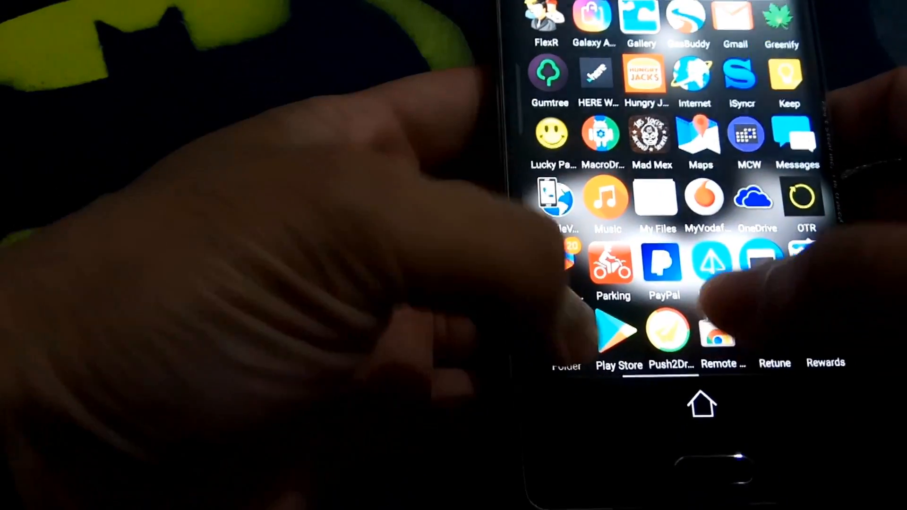
Step: Review the Play apps folder in the app drawer, then launch Package Disabler Pro
{"action": "left_click", "coordinate": [566, 361]}
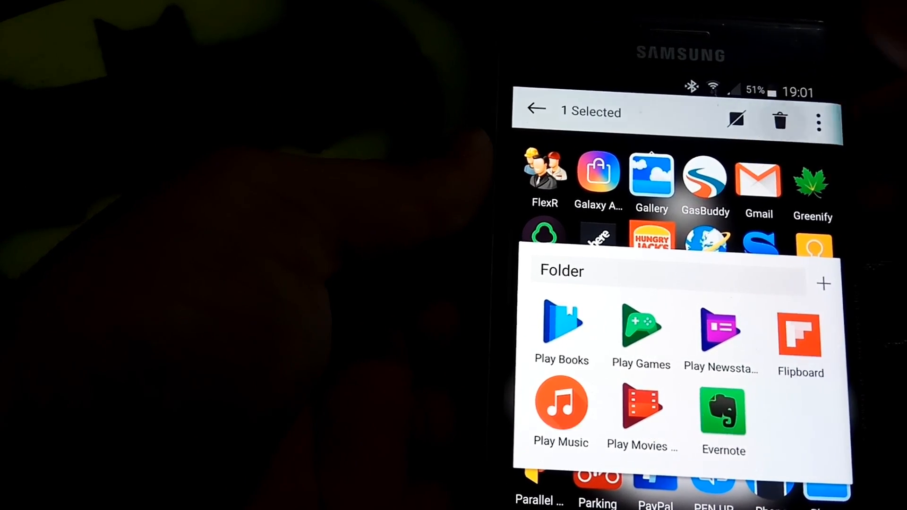
{"action": "left_click", "coordinate": [534, 109]}
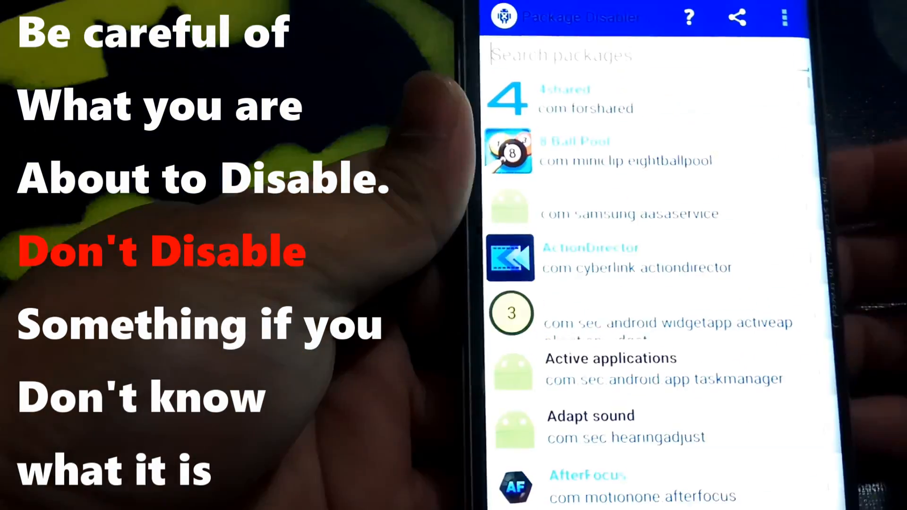
Step: Scroll the package list, search "ev" and tick Evernote for disabling
{"action": "scroll", "scroll_direction": "down", "scroll_amount": 3}
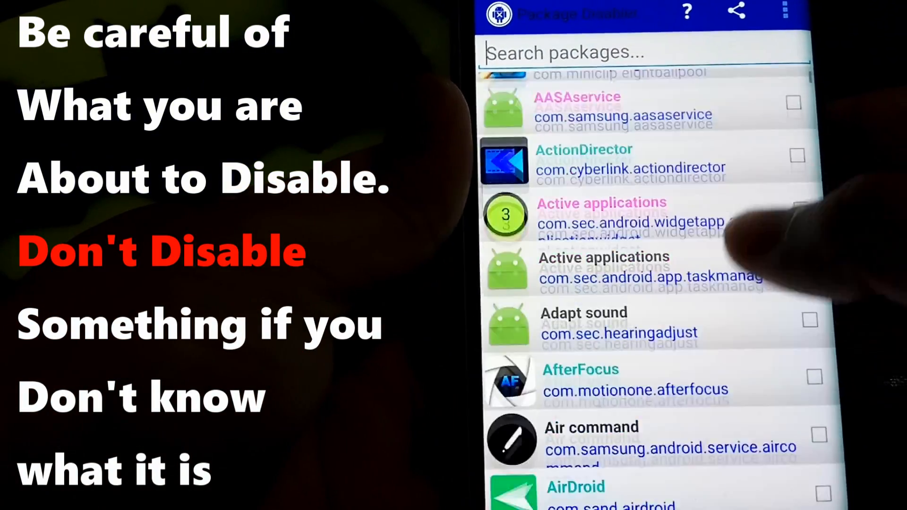
{"action": "scroll", "scroll_direction": "down", "scroll_amount": 3}
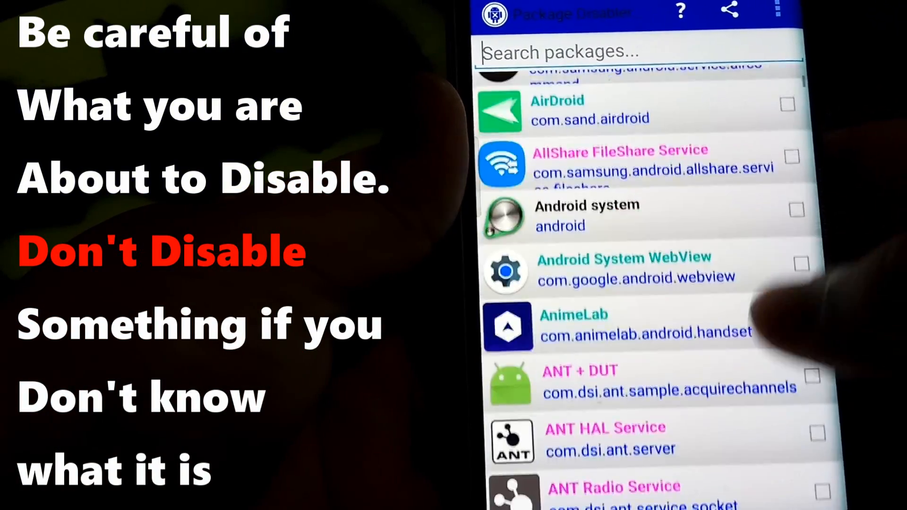
{"action": "scroll", "scroll_direction": "down", "scroll_amount": 3}
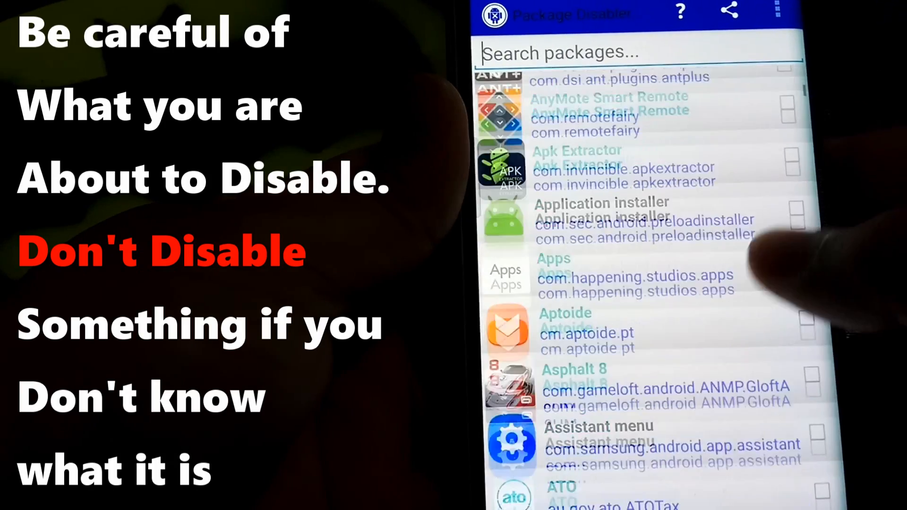
{"action": "scroll", "scroll_direction": "down", "scroll_amount": 3}
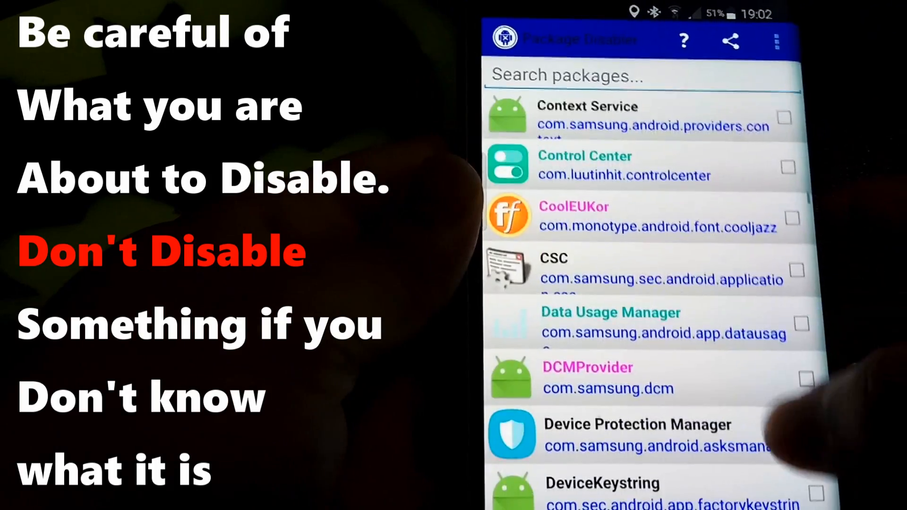
{"action": "scroll", "scroll_direction": "down", "scroll_amount": 3}
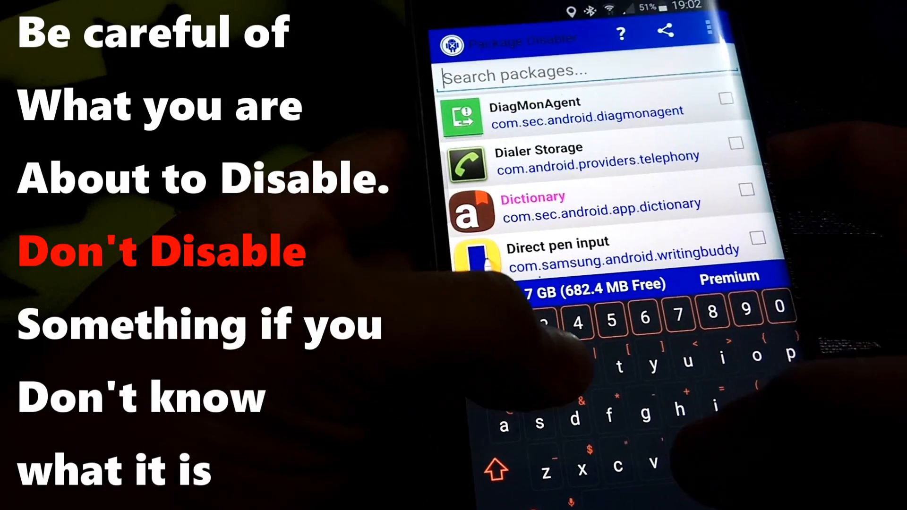
{"action": "type", "text": "ever"}
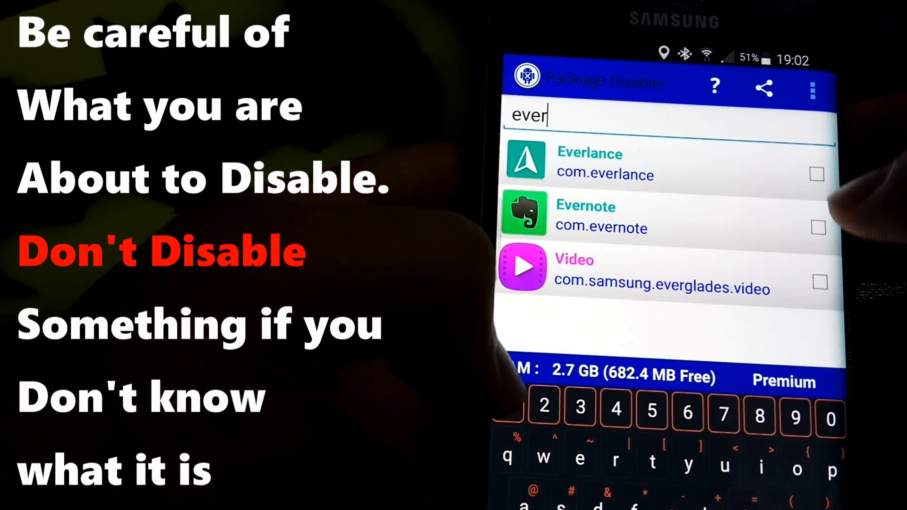
{"action": "left_click", "coordinate": [818, 227]}
{"action": "type", "text": "fli"}
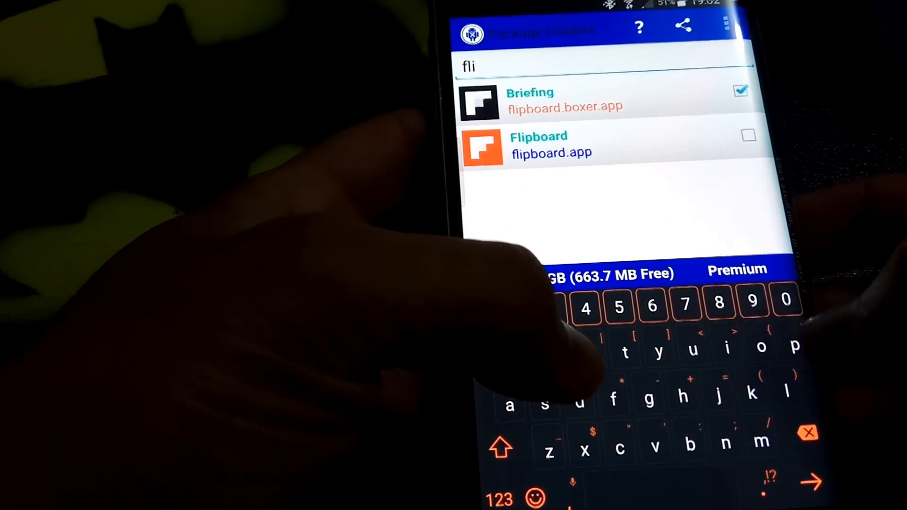
Step: Tick Flipboard for disabling and search the packages for "play"
{"action": "left_click", "coordinate": [748, 134]}
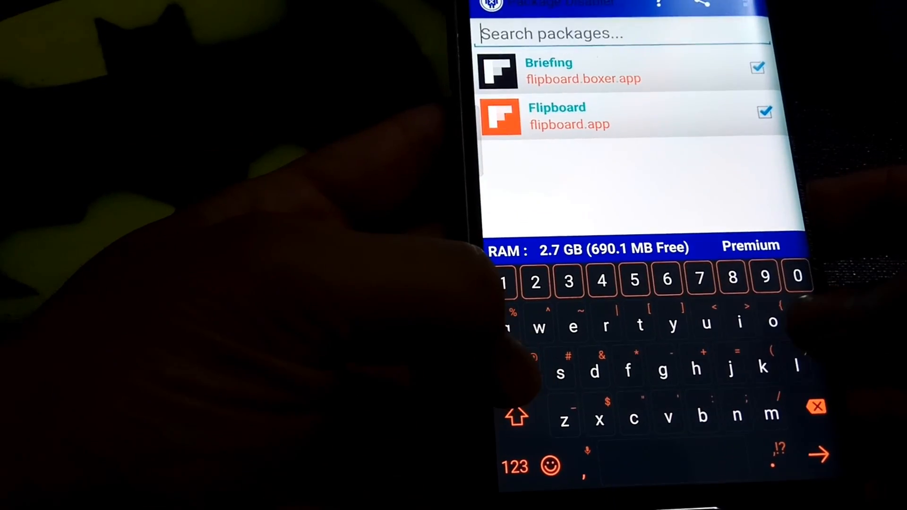
{"action": "type", "text": "play"}
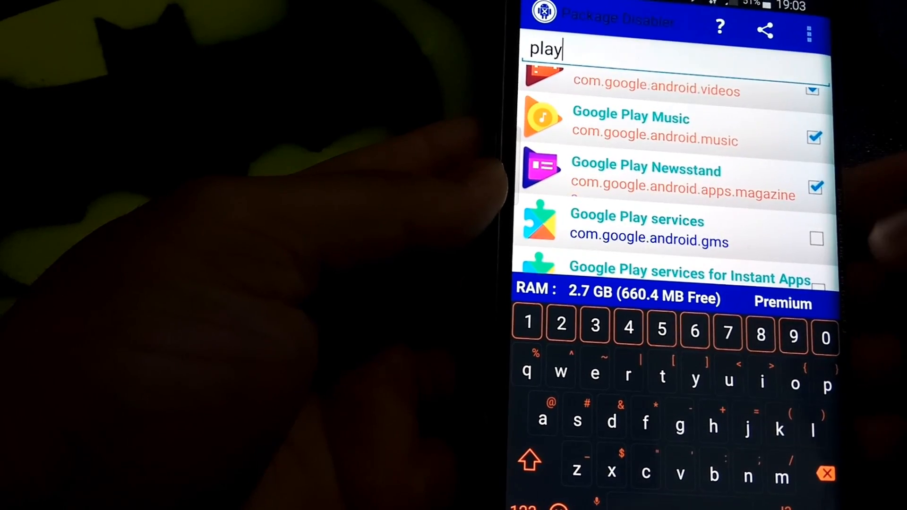
Step: Scroll through the remaining "play" search results in Package Disabler Pro
{"action": "scroll", "scroll_direction": "down", "scroll_amount": 3}
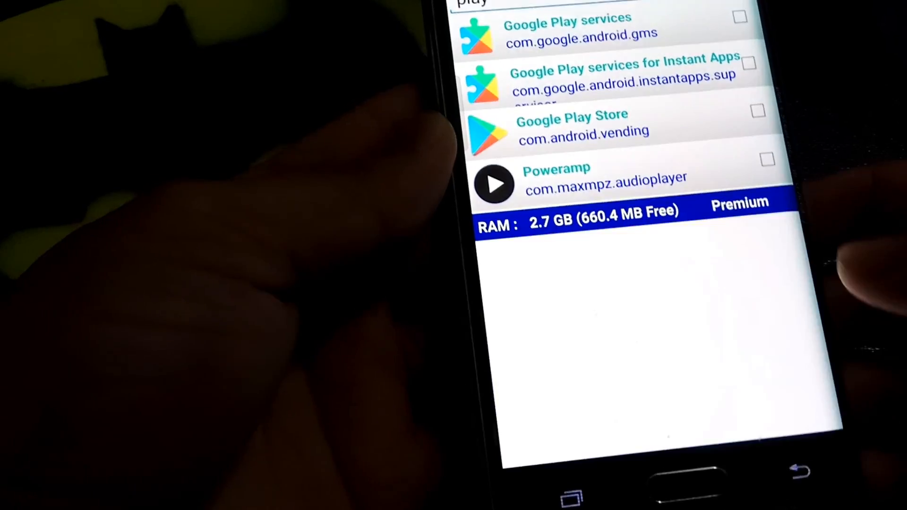
{"action": "scroll", "scroll_direction": "down", "scroll_amount": 3}
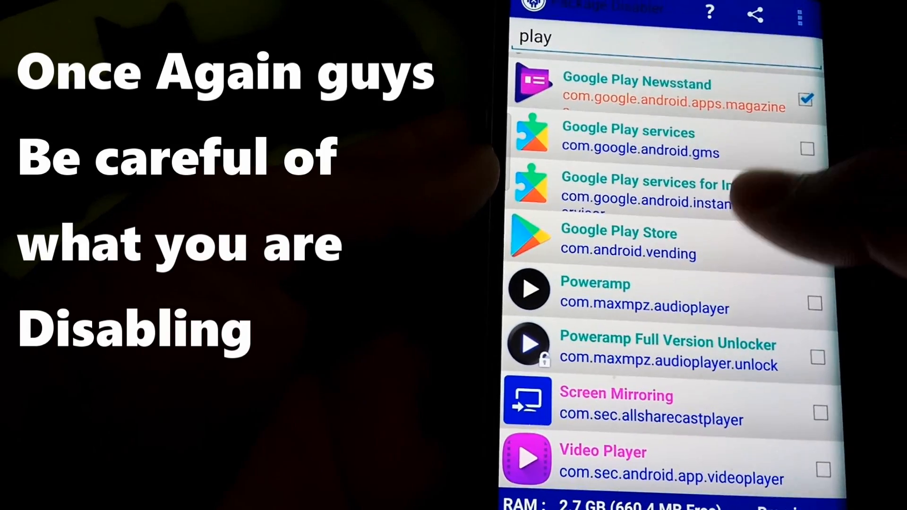
{"action": "scroll", "scroll_direction": "down", "scroll_amount": 3}
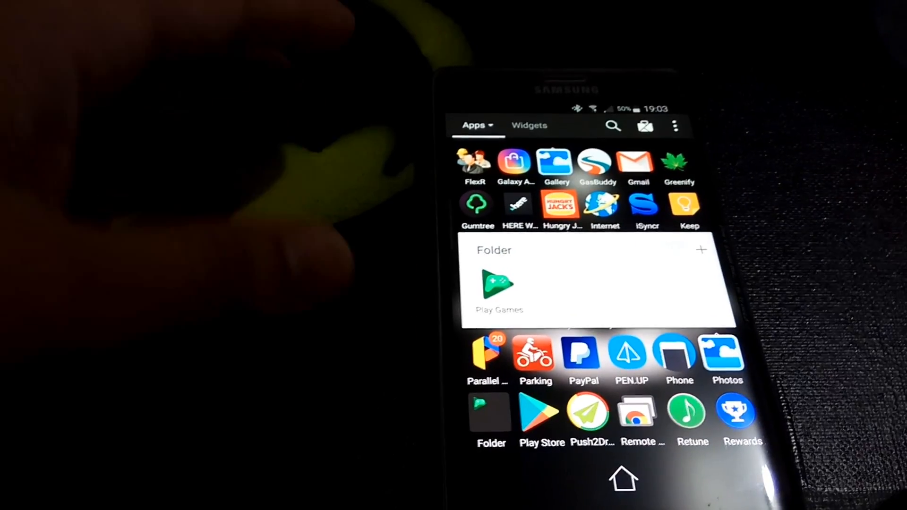
{"action": "scroll", "scroll_direction": "down", "scroll_amount": 3}
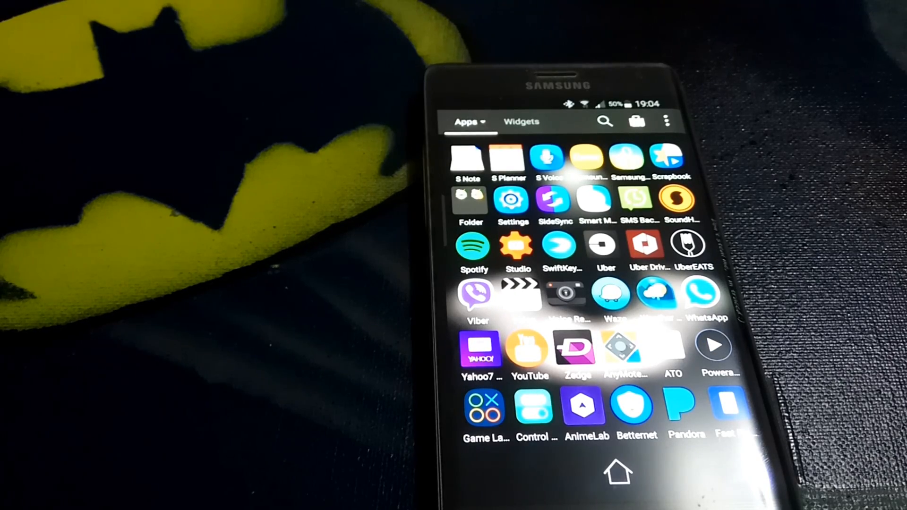